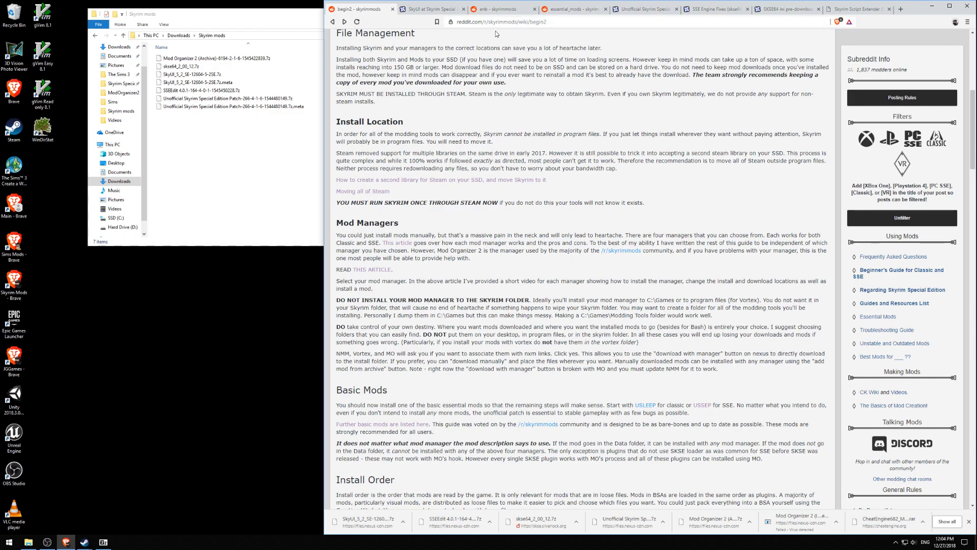
{"action": "mouse_move", "coordinate": [356, 230]}
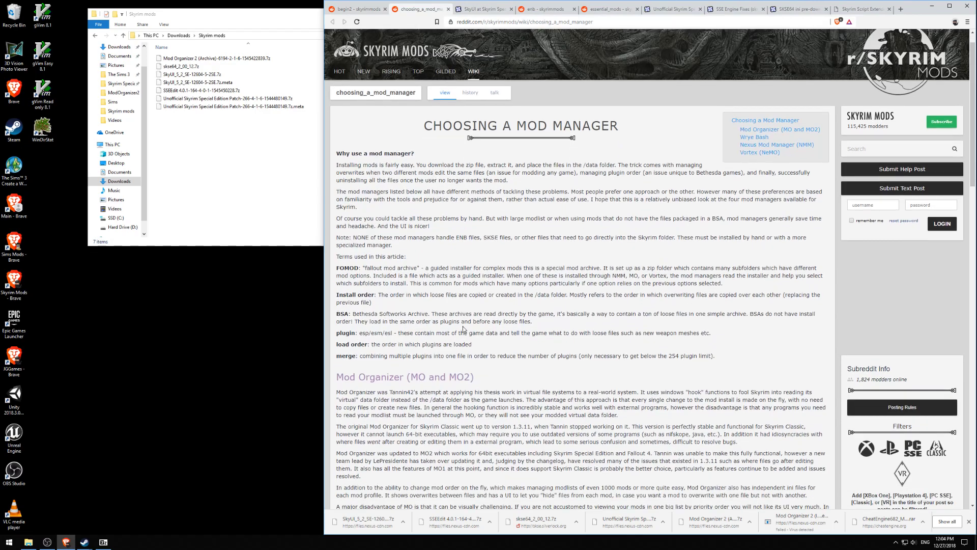
Read the Reddit wiki's Mod Organizer section, highlighting the author name Tannin42.
{"action": "scroll", "scroll_direction": "down", "scroll_amount": 3}
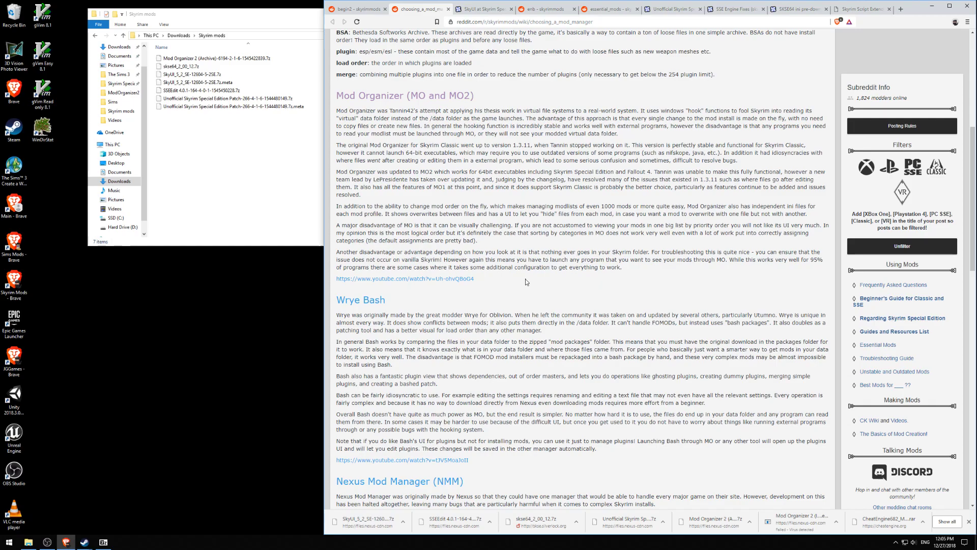
{"action": "scroll", "scroll_direction": "down", "scroll_amount": 3}
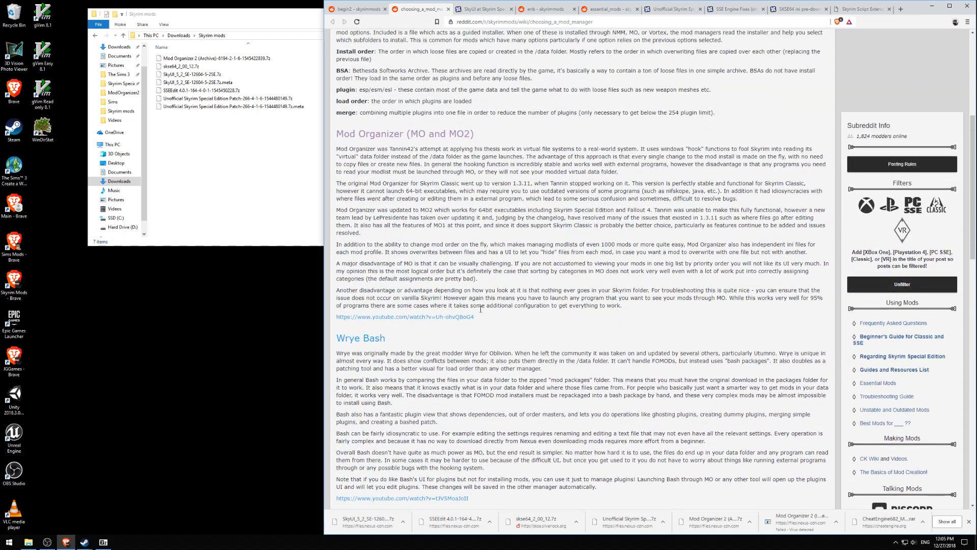
{"action": "scroll", "scroll_direction": "down", "scroll_amount": 3}
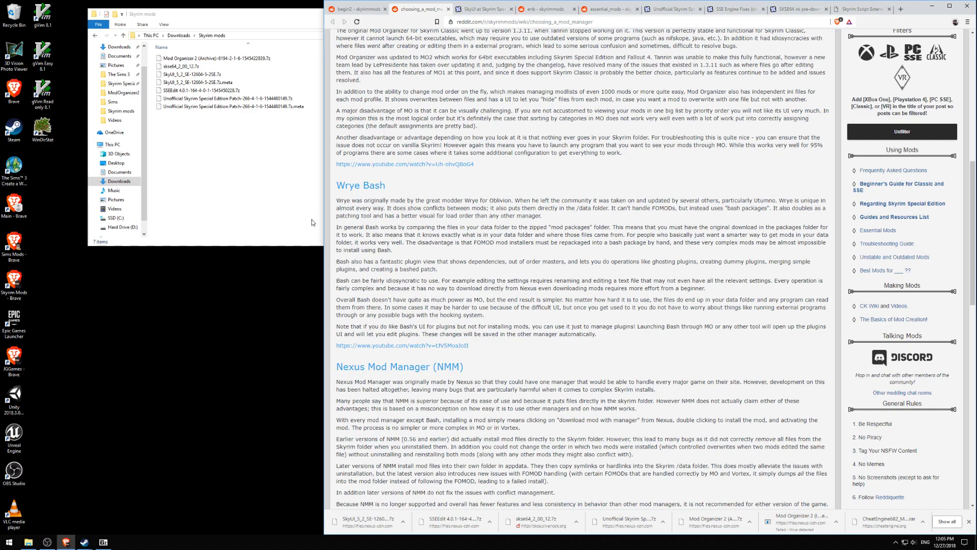
{"action": "scroll", "scroll_direction": "down", "scroll_amount": 3}
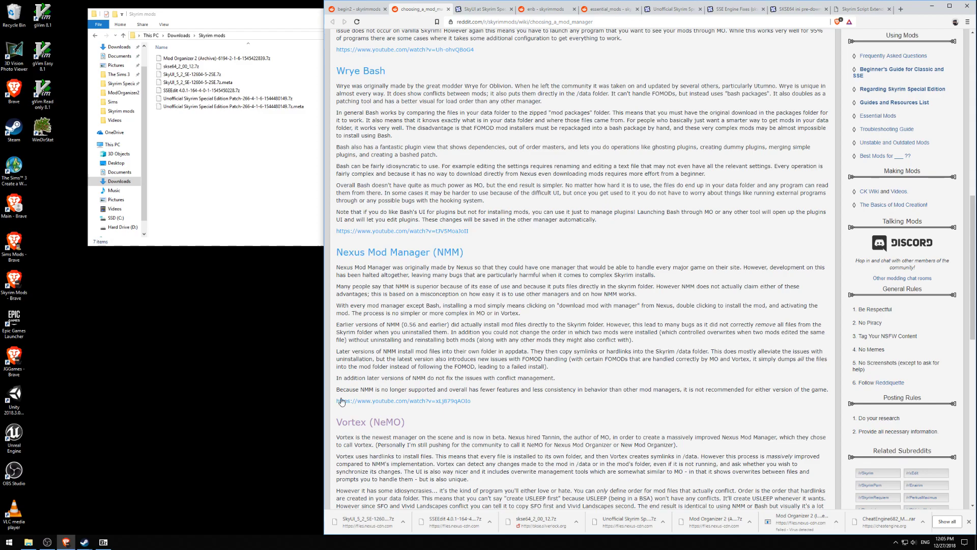
{"action": "mouse_move", "coordinate": [499, 402]}
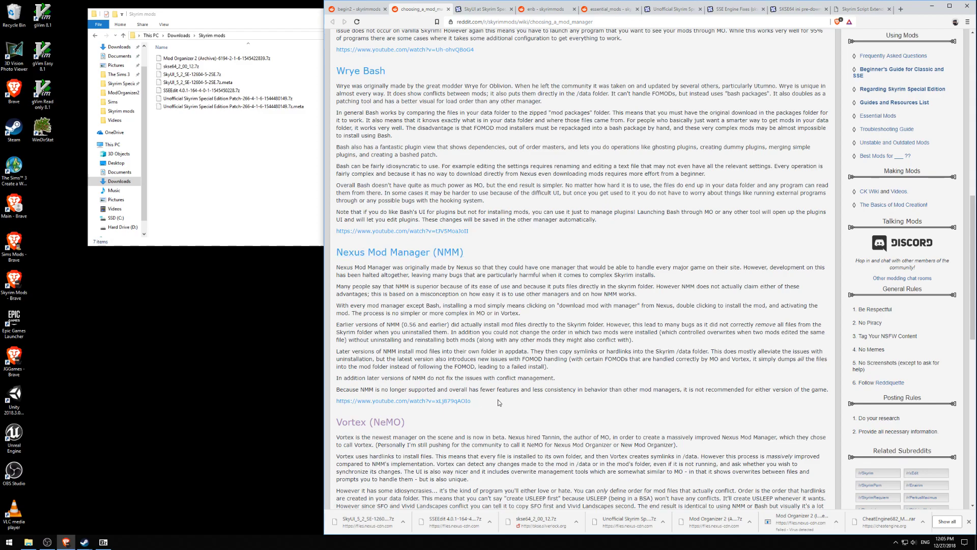
{"action": "scroll", "scroll_direction": "down", "scroll_amount": 3}
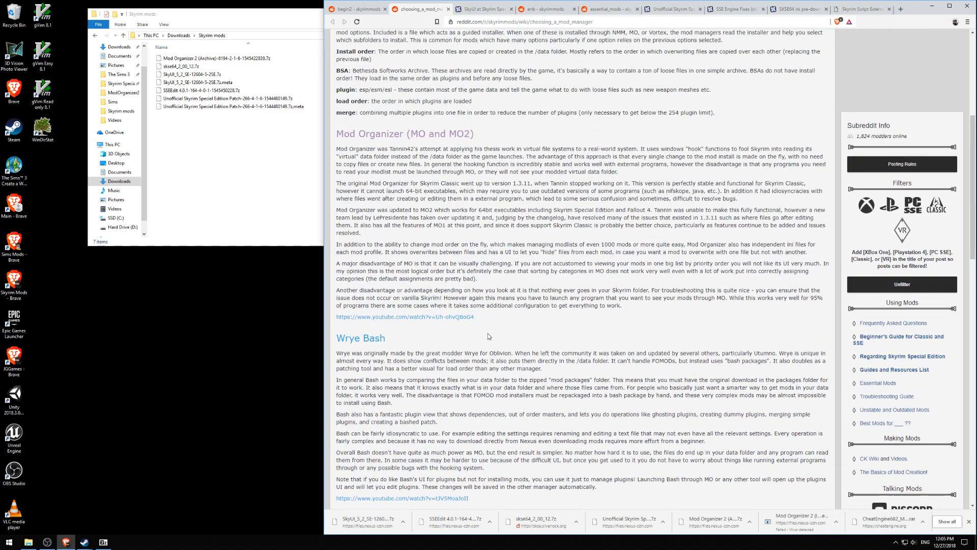
{"action": "mouse_move", "coordinate": [390, 152]}
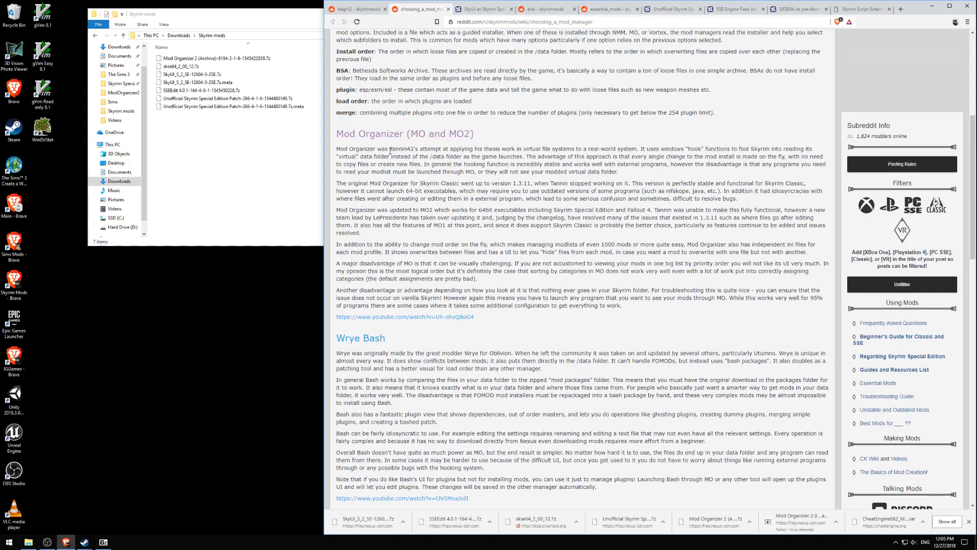
{"action": "double_click", "coordinate": [396, 149]}
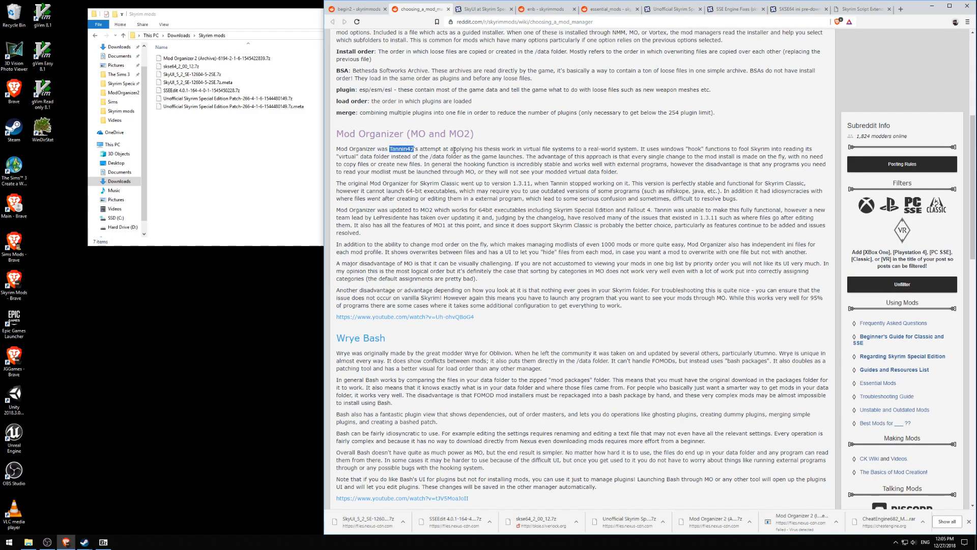
{"action": "scroll", "scroll_direction": "down", "scroll_amount": 3}
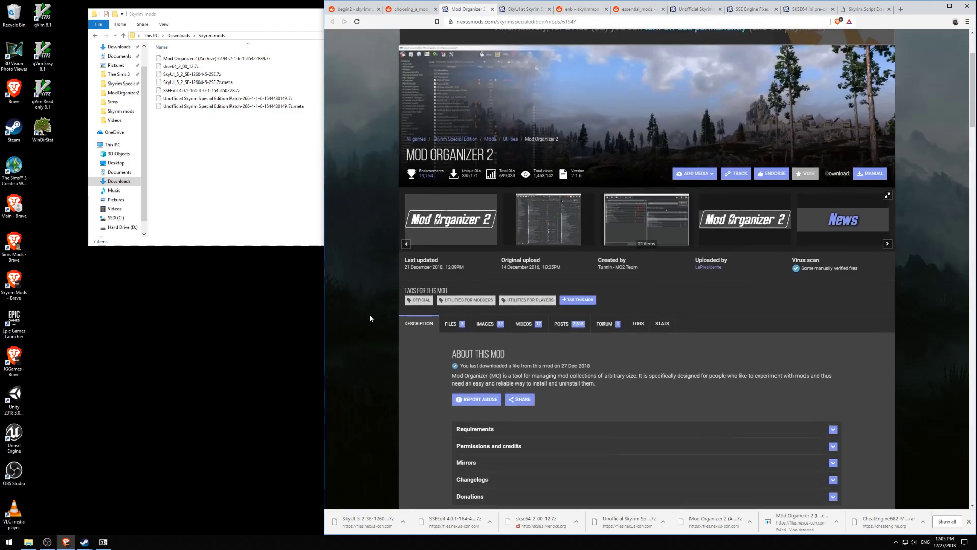
Expand the Requirements bar on the Mod Organizer 2 page to see dependent mods.
{"action": "scroll", "scroll_direction": "down", "scroll_amount": 3}
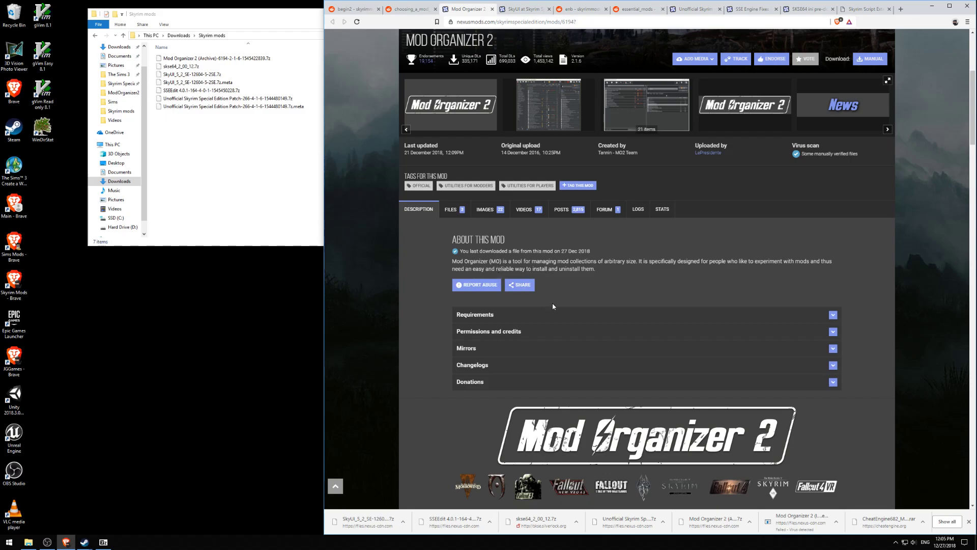
{"action": "left_click", "coordinate": [474, 314]}
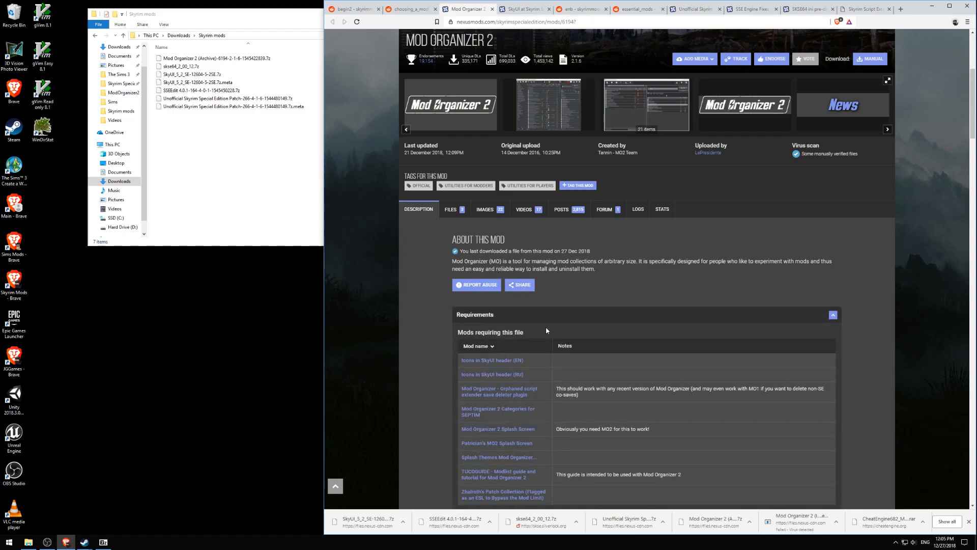
{"action": "scroll", "scroll_direction": "down", "scroll_amount": 3}
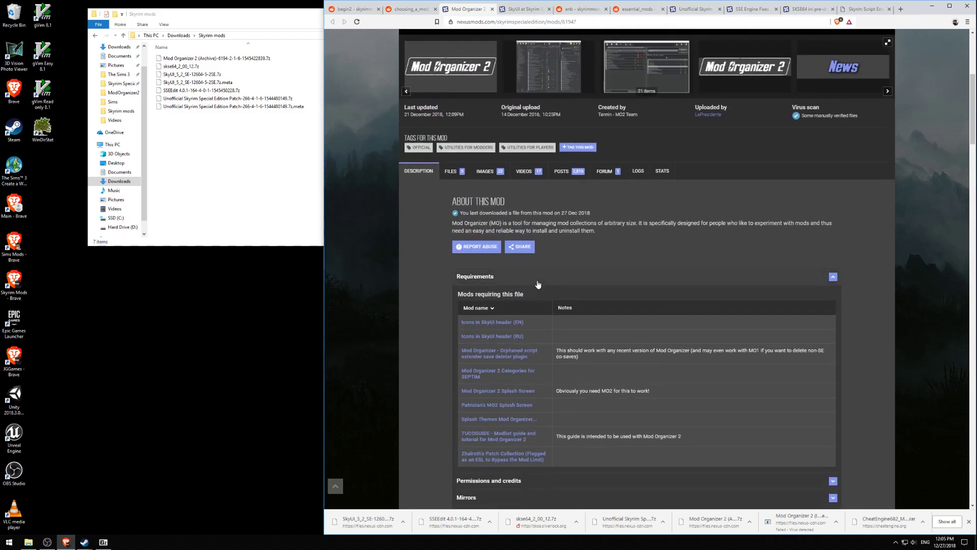
Expand Permissions and credits, highlighting the conversion permission and Tannin file credits, then view Files.
{"action": "left_click", "coordinate": [833, 294]}
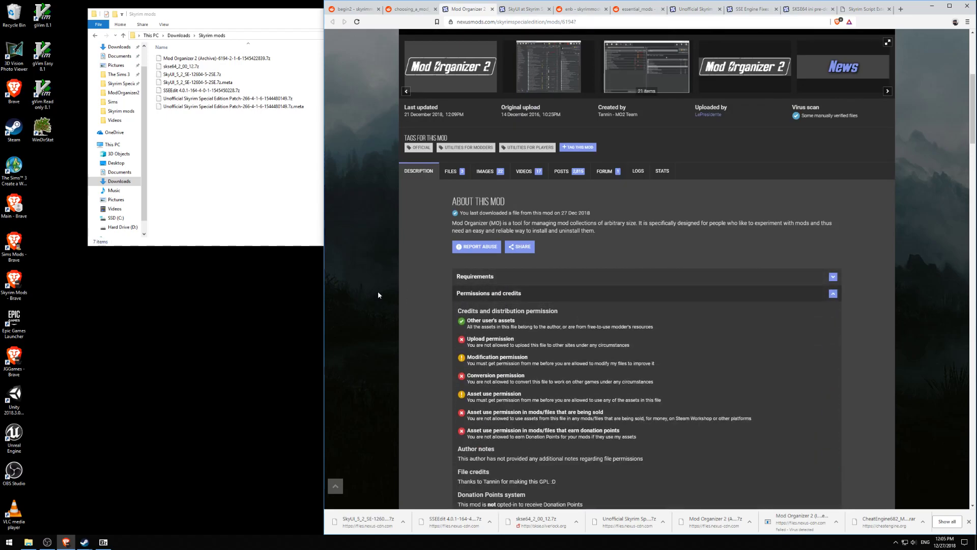
{"action": "scroll", "scroll_direction": "down", "scroll_amount": 3}
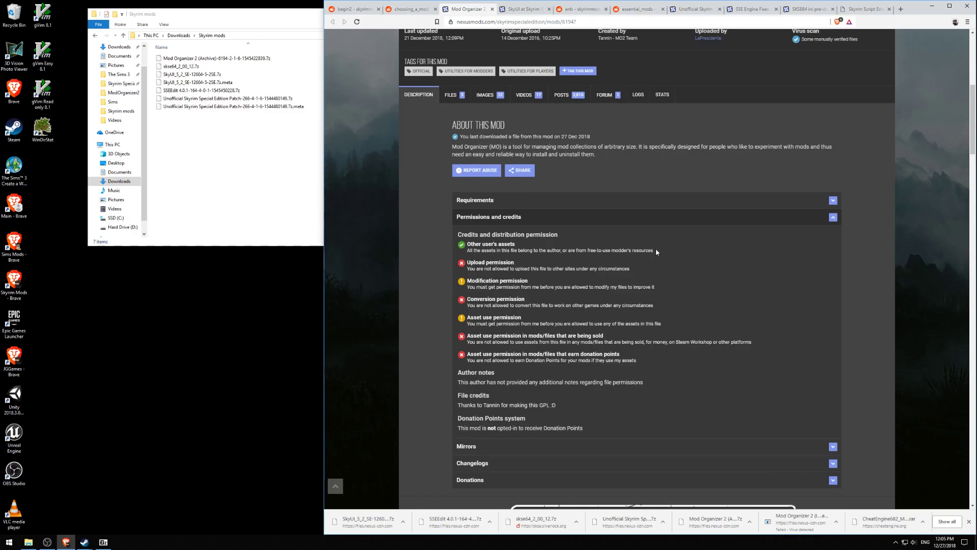
{"action": "mouse_move", "coordinate": [464, 269]}
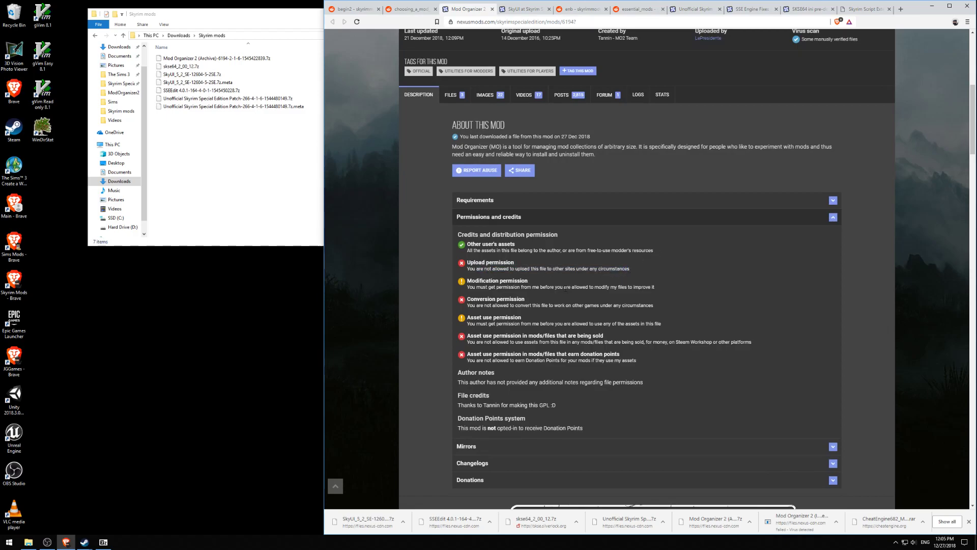
{"action": "left_click_drag", "start_coordinate": [467, 287], "coordinate": [655, 287]}
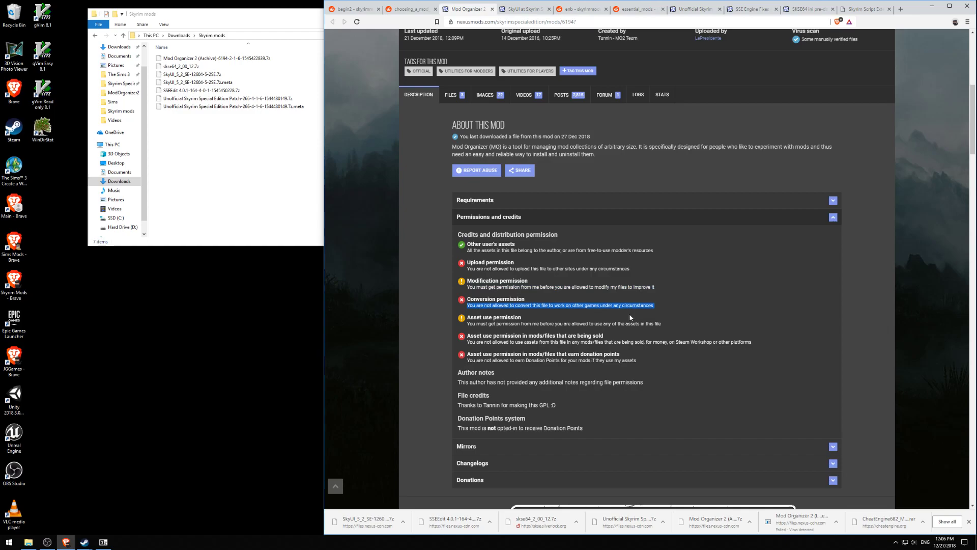
{"action": "mouse_move", "coordinate": [466, 325]}
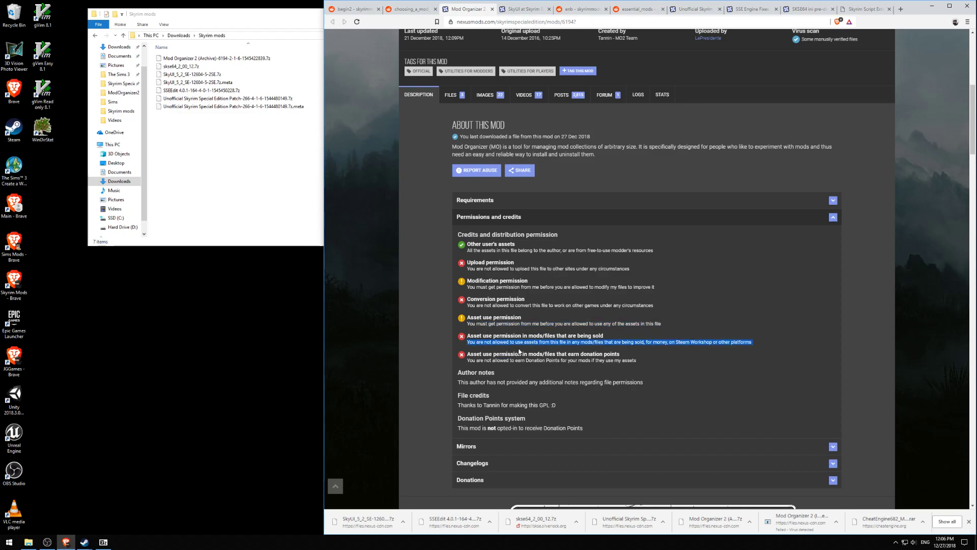
{"action": "mouse_move", "coordinate": [677, 352]}
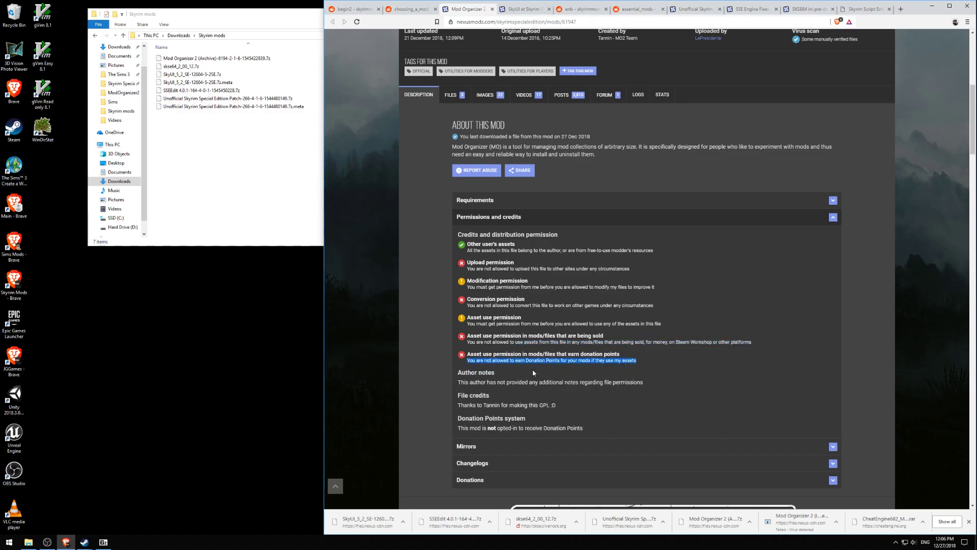
{"action": "mouse_move", "coordinate": [457, 385]}
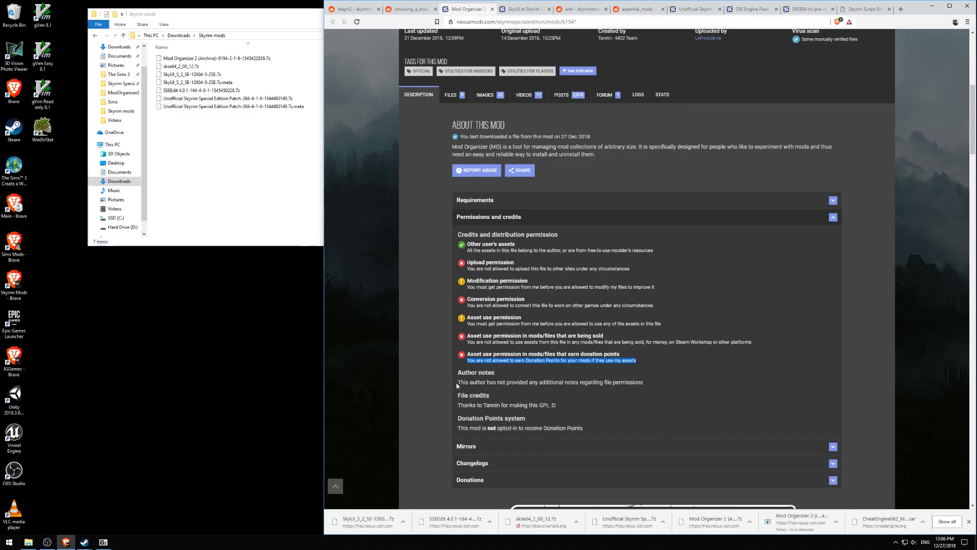
{"action": "left_click_drag", "start_coordinate": [458, 359], "coordinate": [644, 382]}
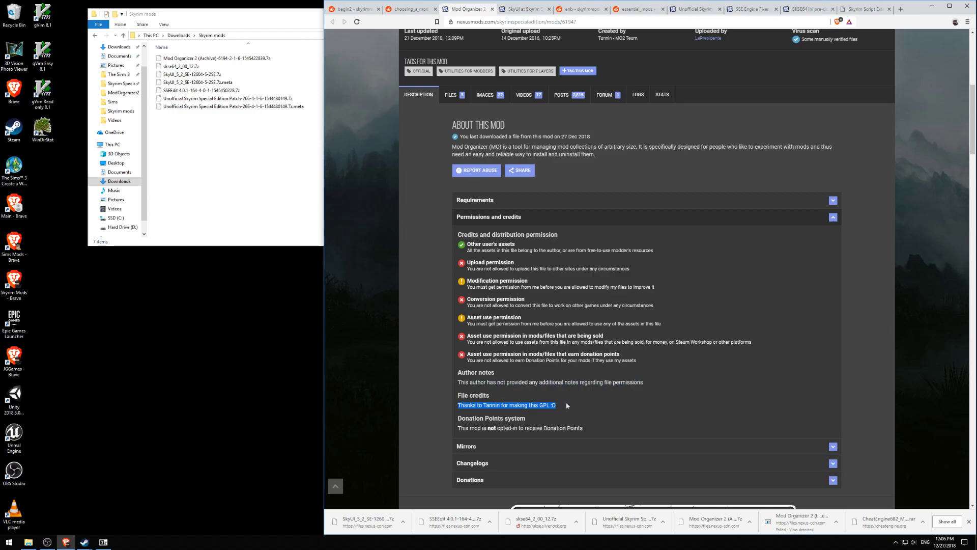
{"action": "mouse_move", "coordinate": [550, 412]}
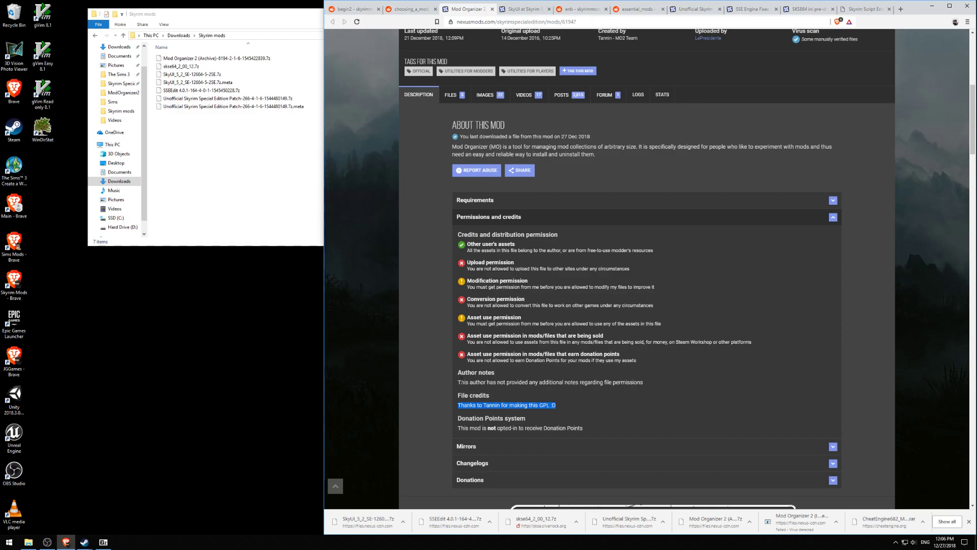
{"action": "left_click", "coordinate": [450, 195]}
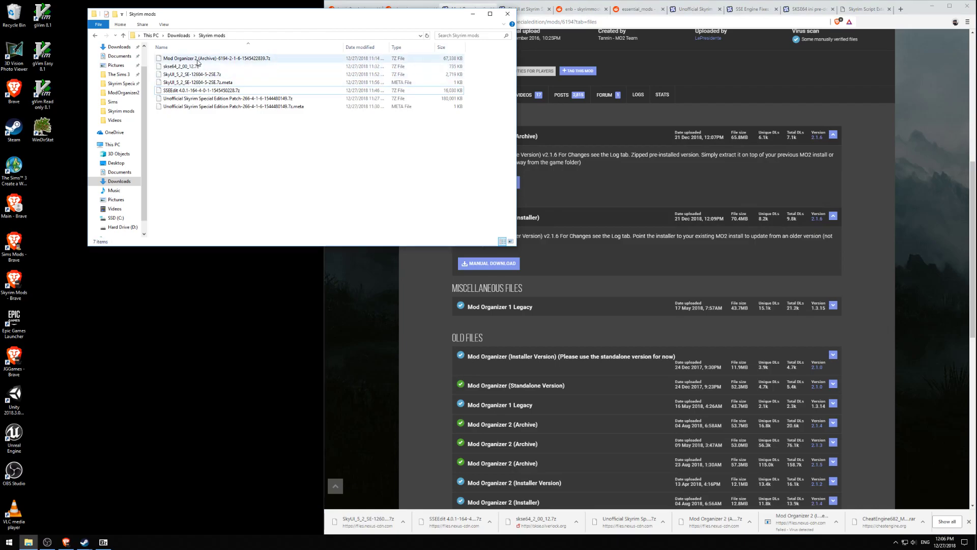
Show 7-Zip's options for the Mod Organizer 2 archive via its context menu.
{"action": "right_click", "coordinate": [212, 58]}
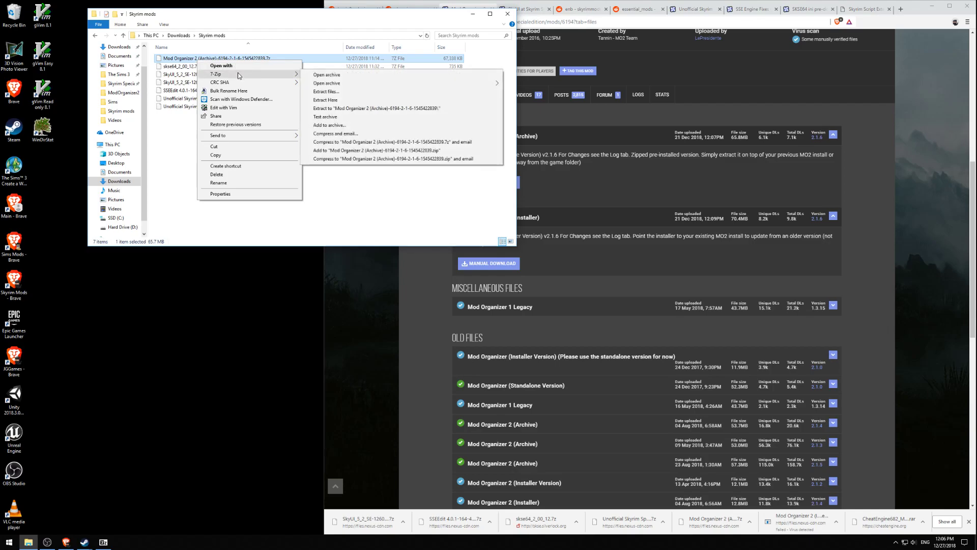
{"action": "left_click", "coordinate": [325, 74]}
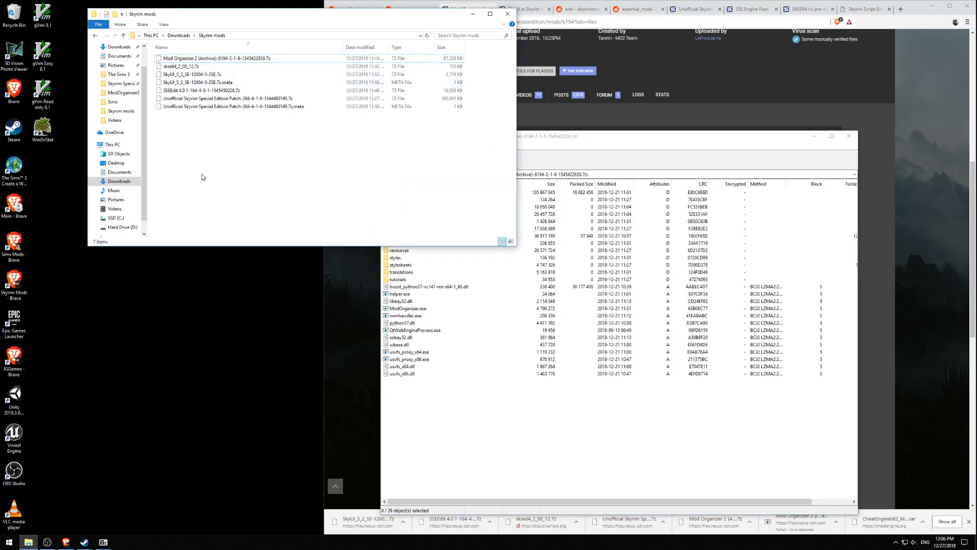
Open a second File Explorer window on This PC > SSD (C:).
{"action": "left_click", "coordinate": [120, 111]}
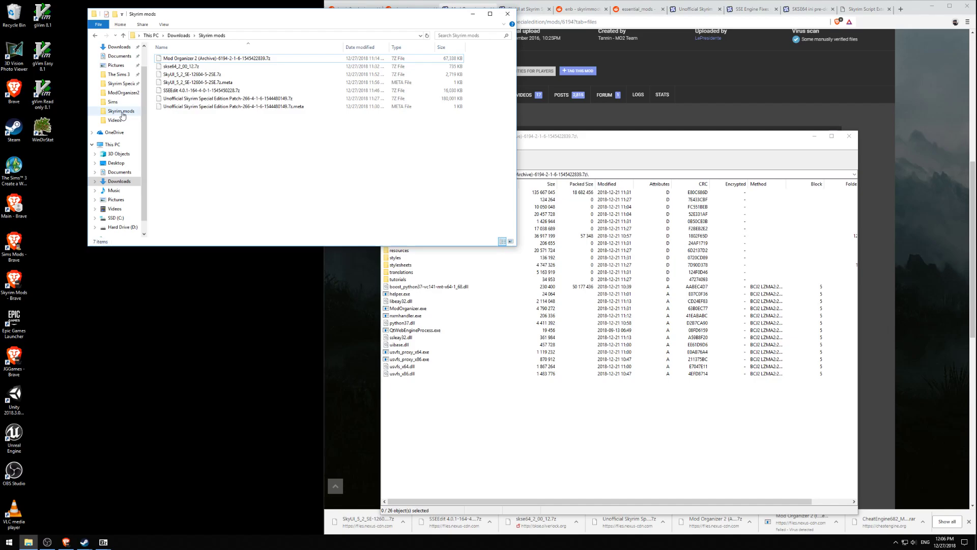
{"action": "left_click", "coordinate": [131, 83]}
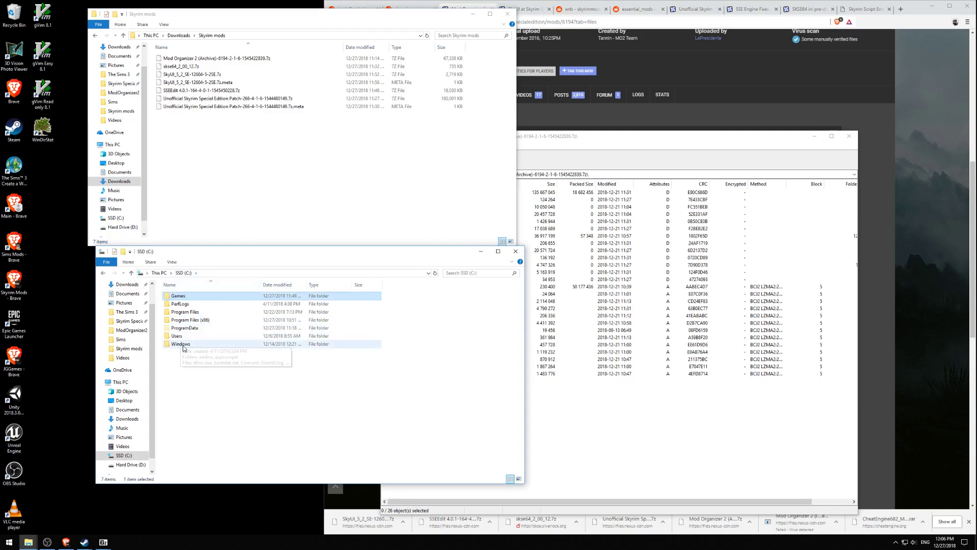
Go into Games > SkyrimSEMods and create a new MO folder there.
{"action": "double_click", "coordinate": [179, 296]}
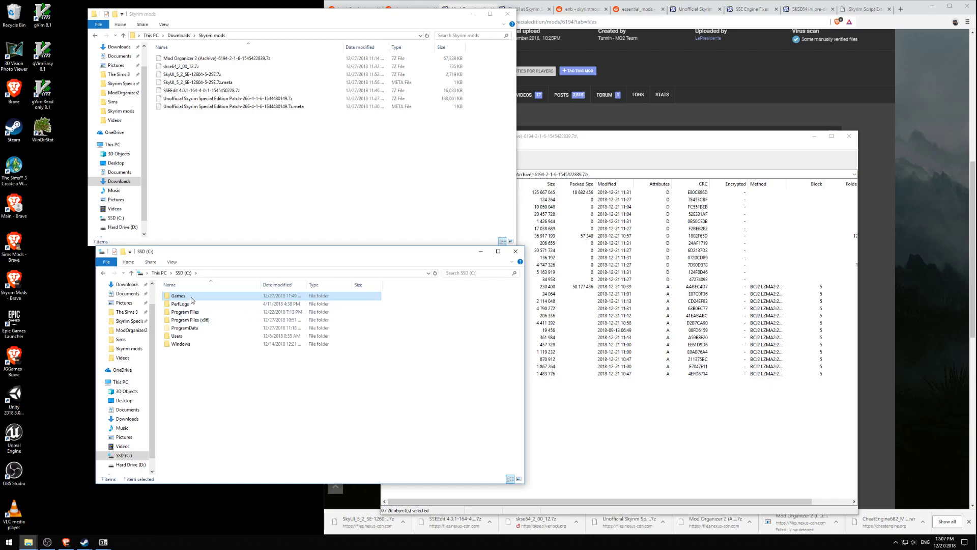
{"action": "double_click", "coordinate": [178, 295]}
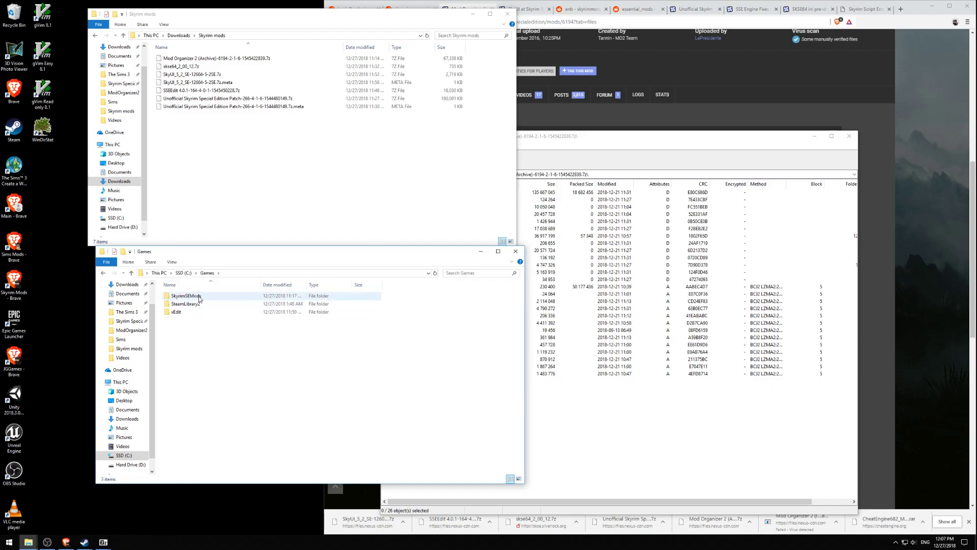
{"action": "double_click", "coordinate": [185, 295]}
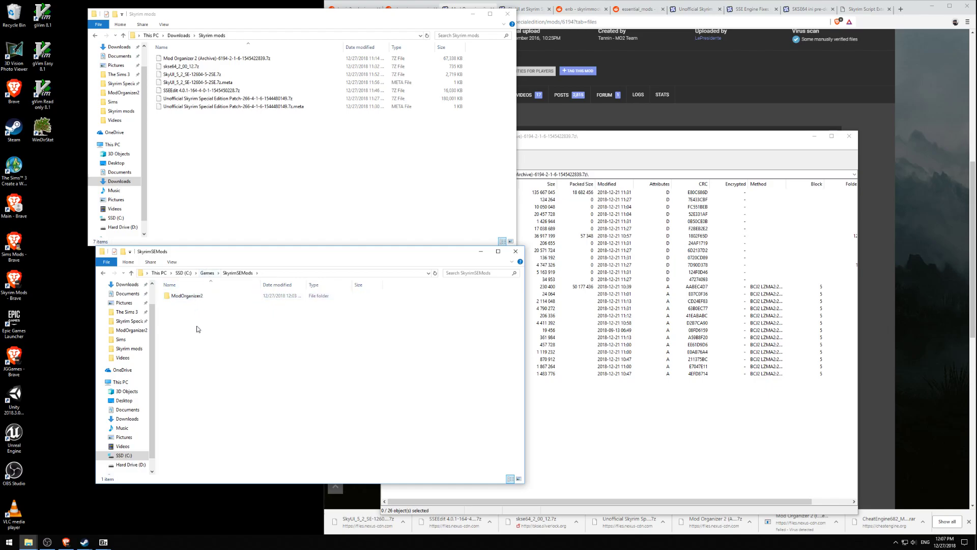
{"action": "right_click", "coordinate": [197, 328]}
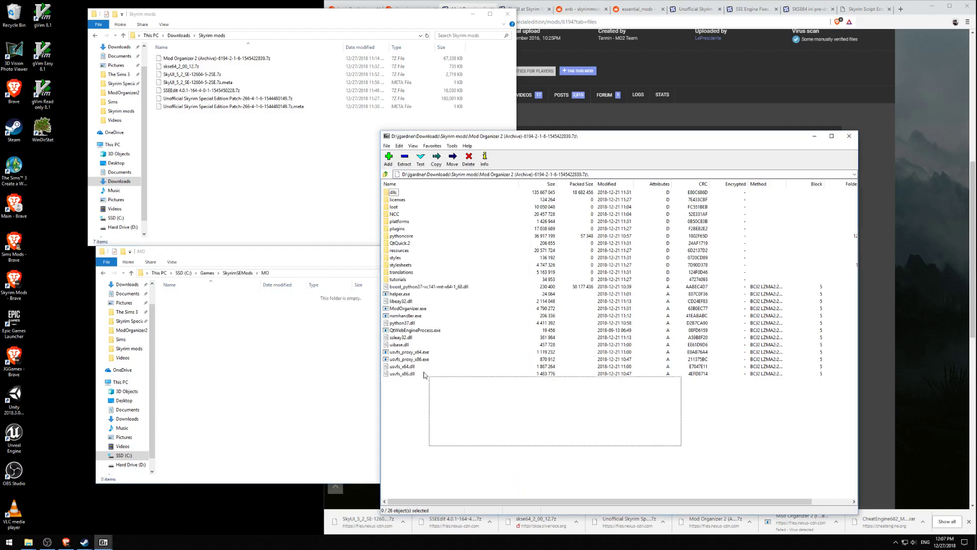
Extract all 26 archive items from 7-Zip into the MO folder.
{"action": "key", "text": "ctrl+a"}
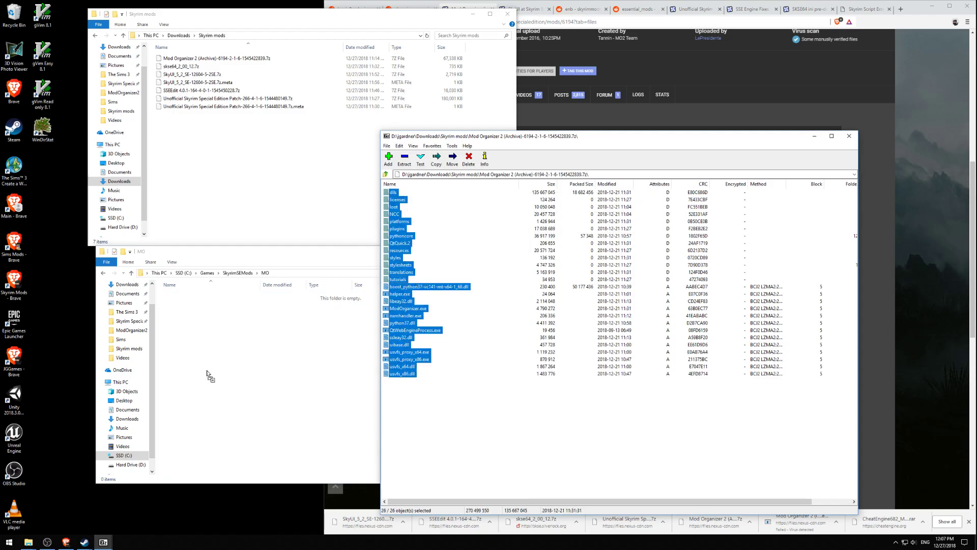
{"action": "left_click", "coordinate": [403, 158]}
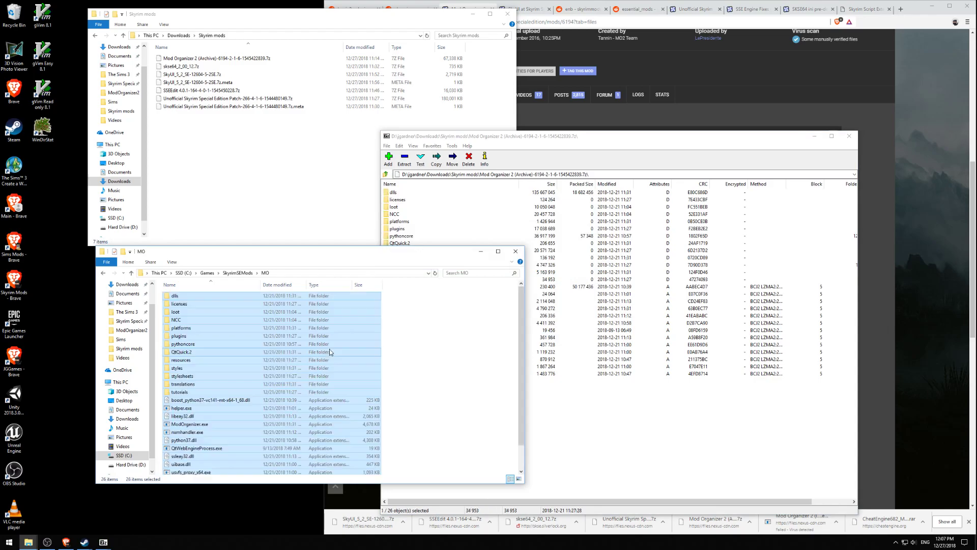
{"action": "scroll", "scroll_direction": "down", "scroll_amount": 3}
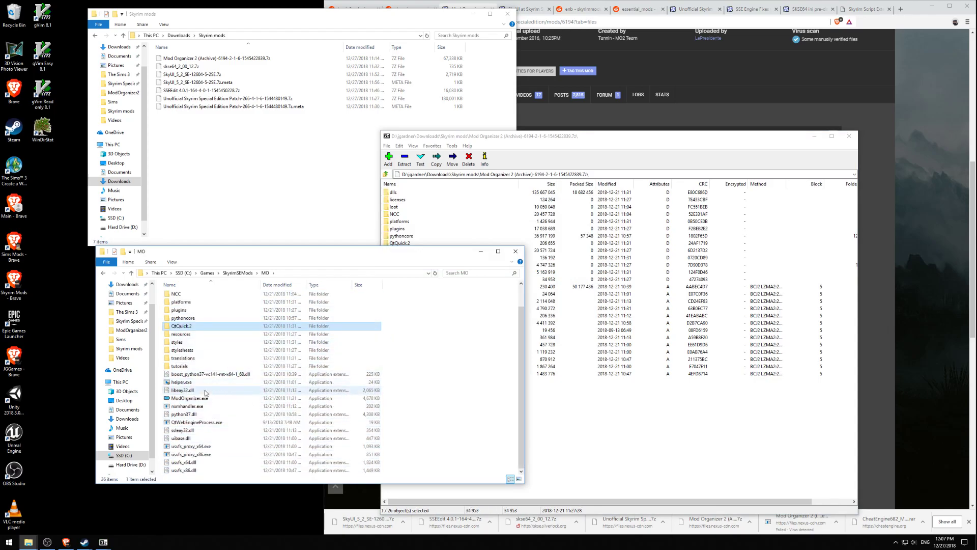
Launch ModOrganizer.exe from the MO folder and decline the tutorial.
{"action": "double_click", "coordinate": [189, 397]}
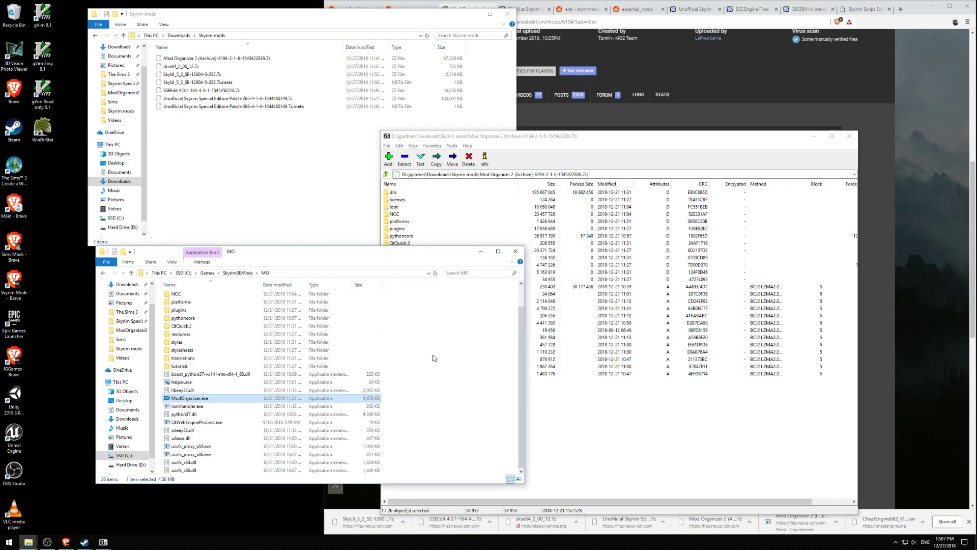
{"action": "double_click", "coordinate": [189, 397]}
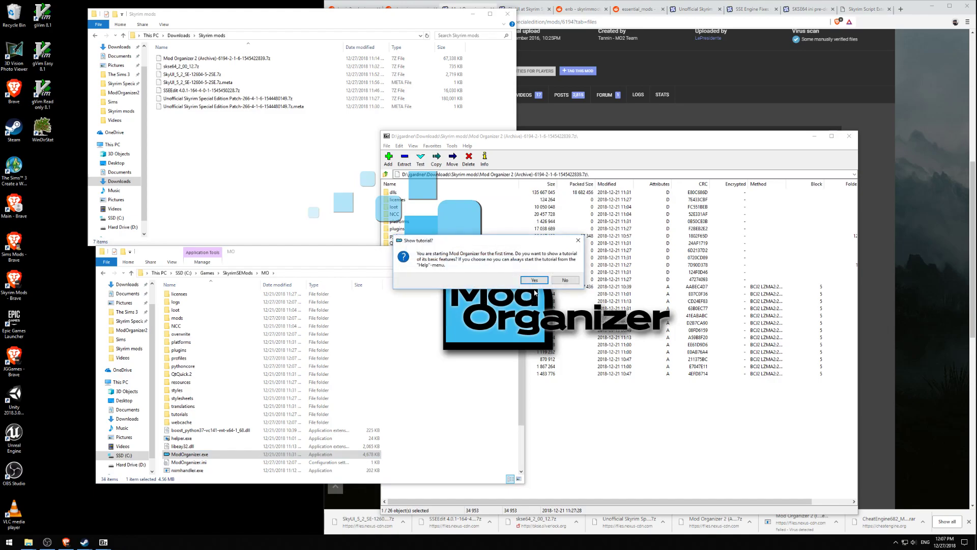
{"action": "mouse_move", "coordinate": [565, 279]}
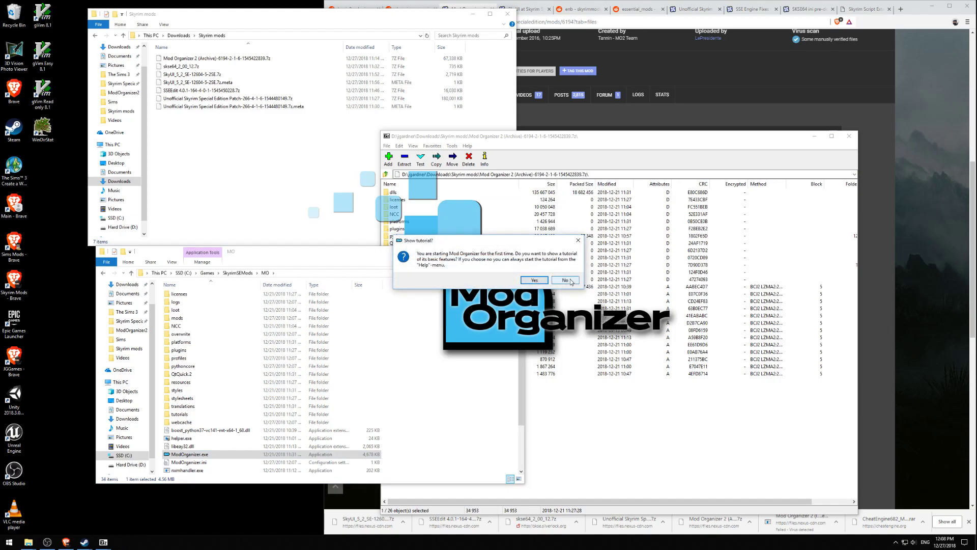
{"action": "left_click", "coordinate": [565, 280]}
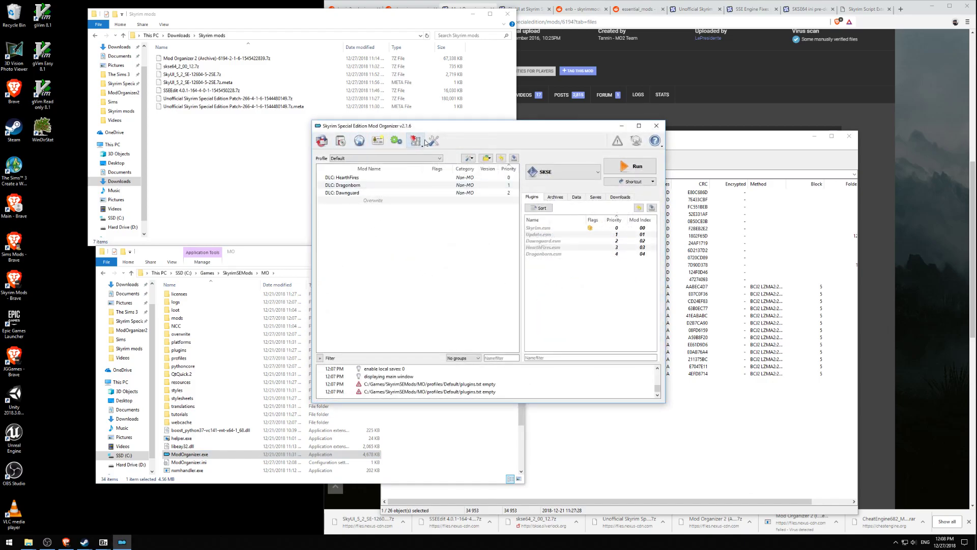
Set the Paths downloads directory to Downloads\Skyrim mods and save settings.
{"action": "left_click", "coordinate": [416, 140]}
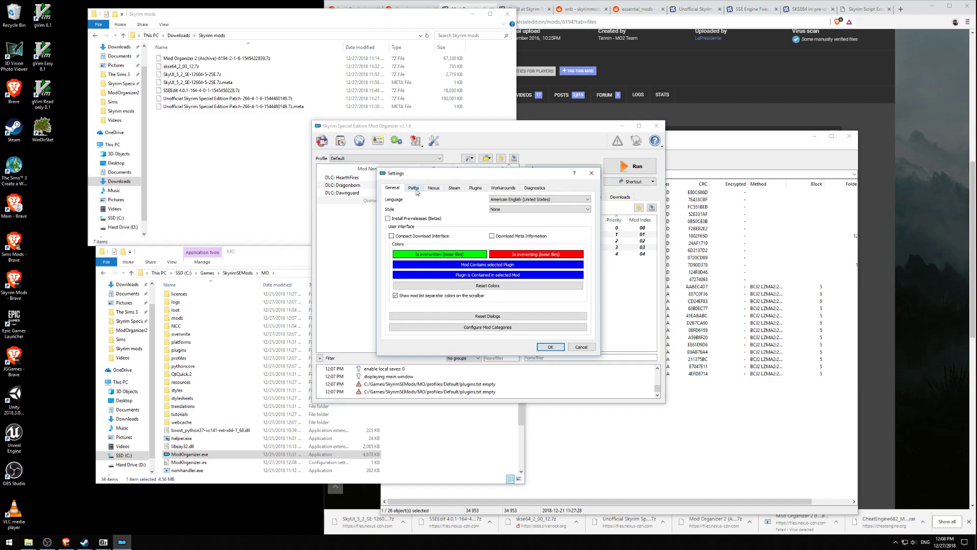
{"action": "left_click", "coordinate": [414, 187]}
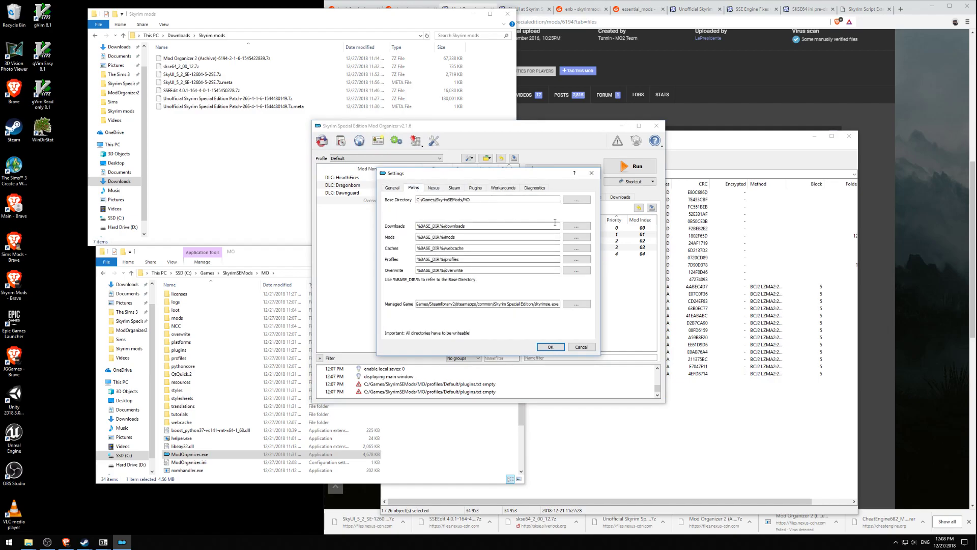
{"action": "left_click", "coordinate": [575, 226]}
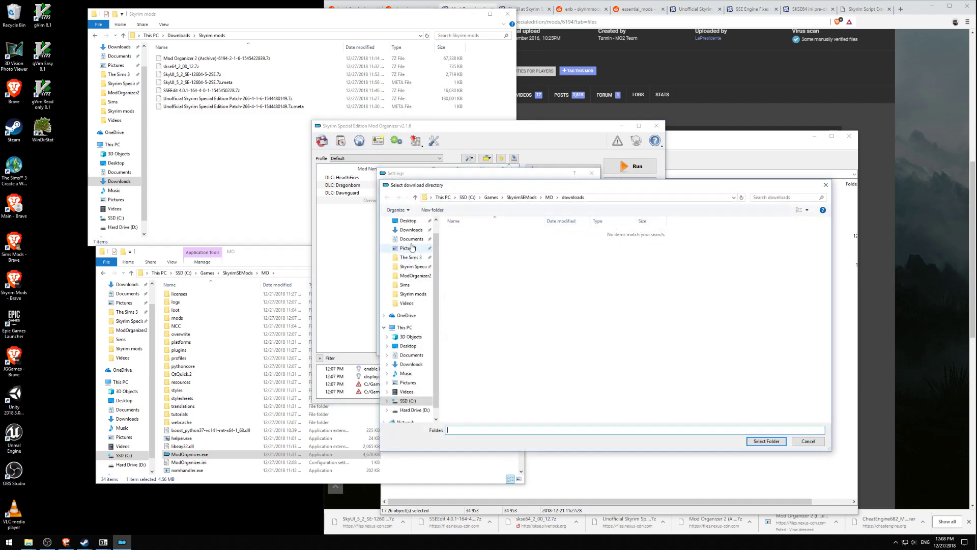
{"action": "left_click", "coordinate": [410, 230]}
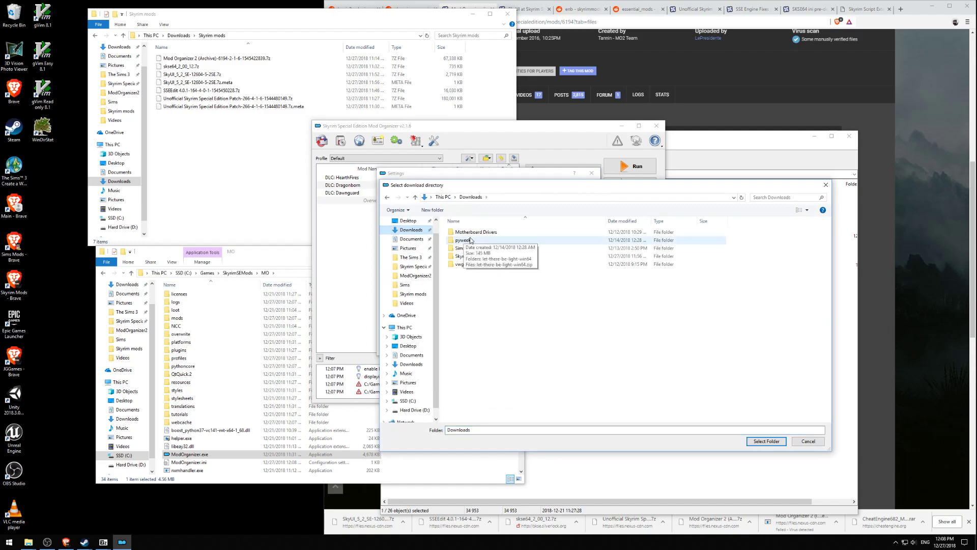
{"action": "left_click", "coordinate": [468, 256]}
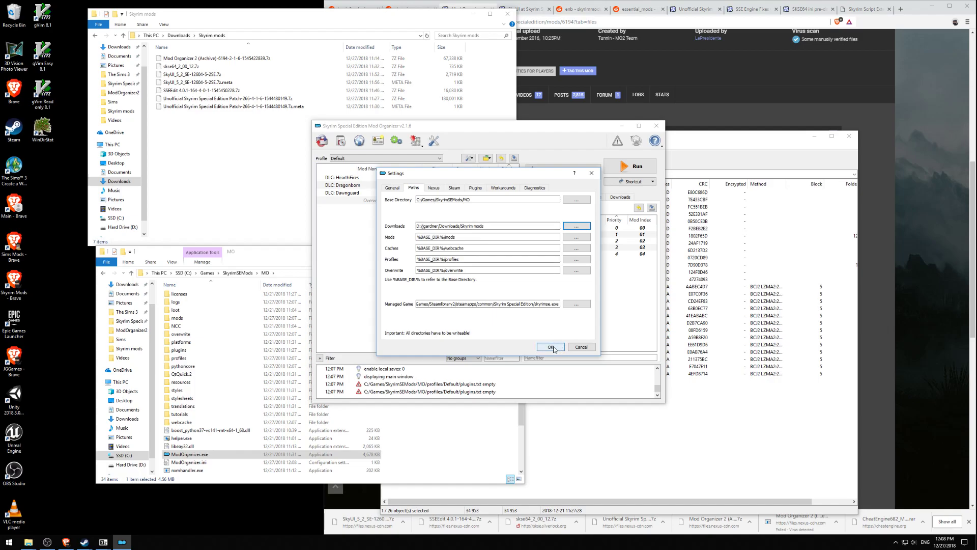
{"action": "left_click", "coordinate": [550, 347]}
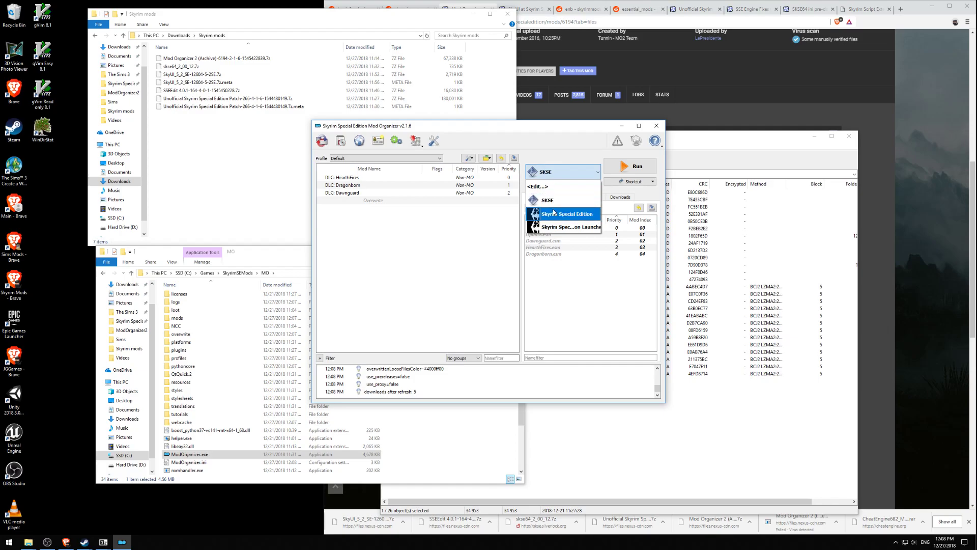
{"action": "mouse_move", "coordinate": [561, 200]}
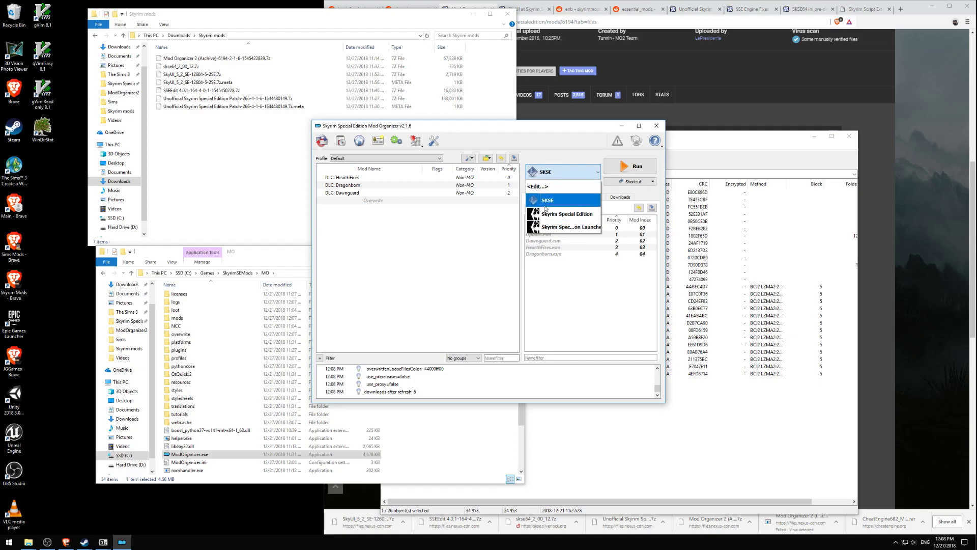
Select Skyrim Special Edition as the executable and run it.
{"action": "left_click", "coordinate": [564, 214]}
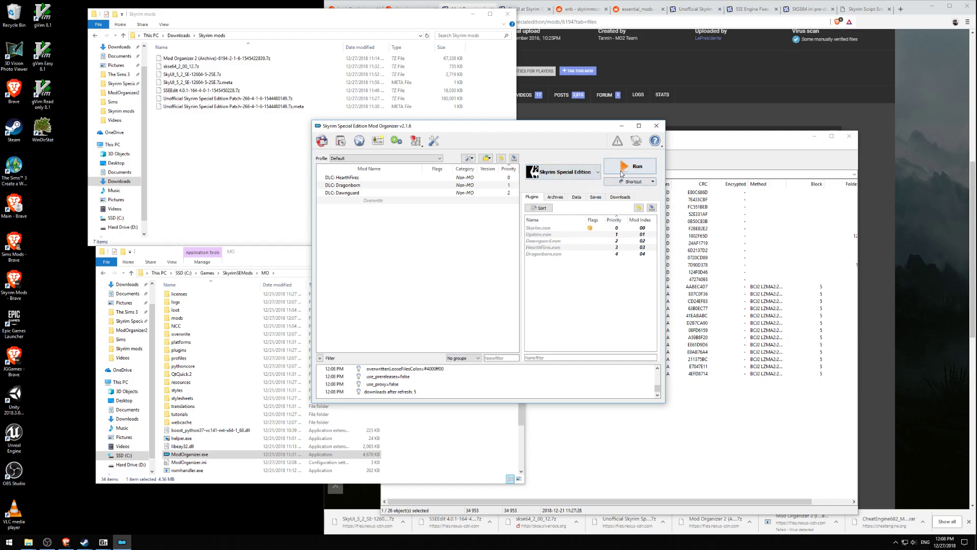
{"action": "left_click", "coordinate": [630, 166]}
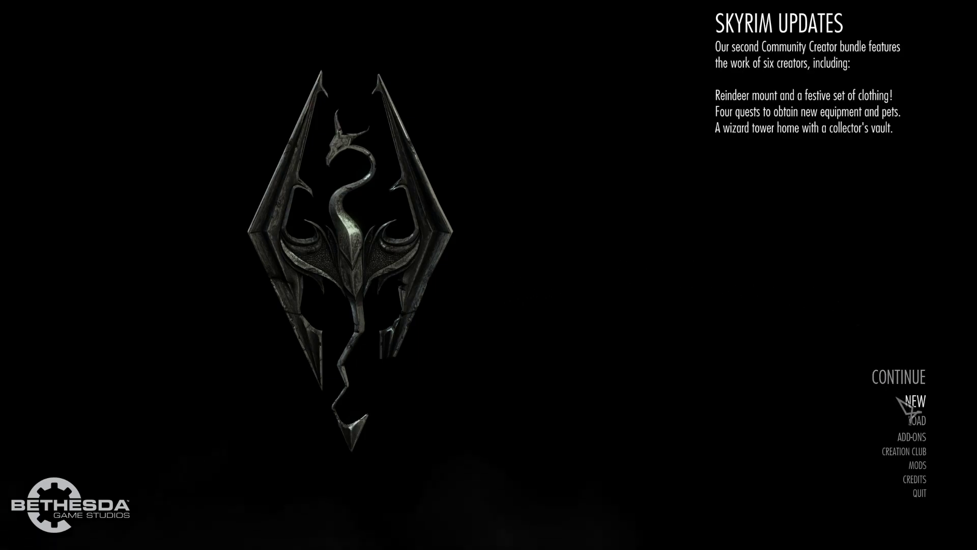
{"action": "mouse_move", "coordinate": [919, 493]}
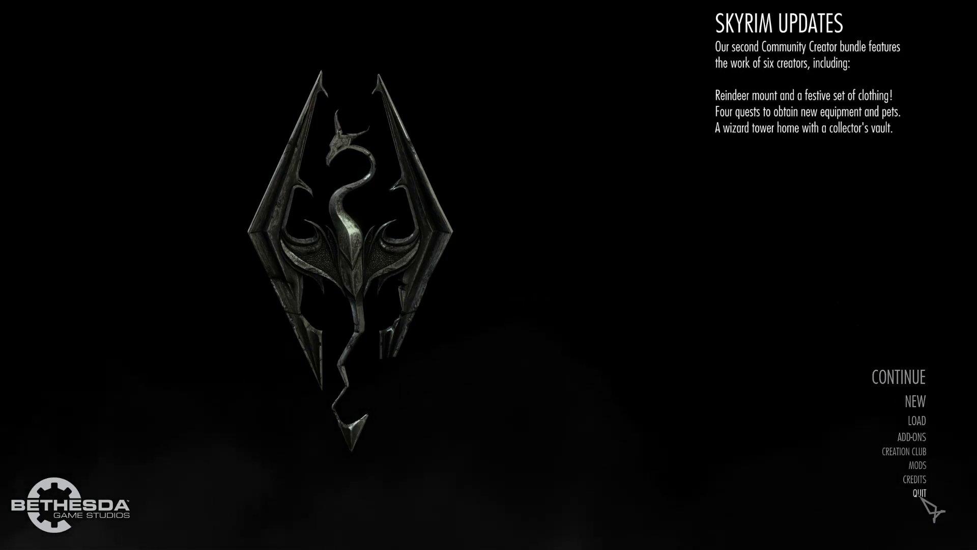